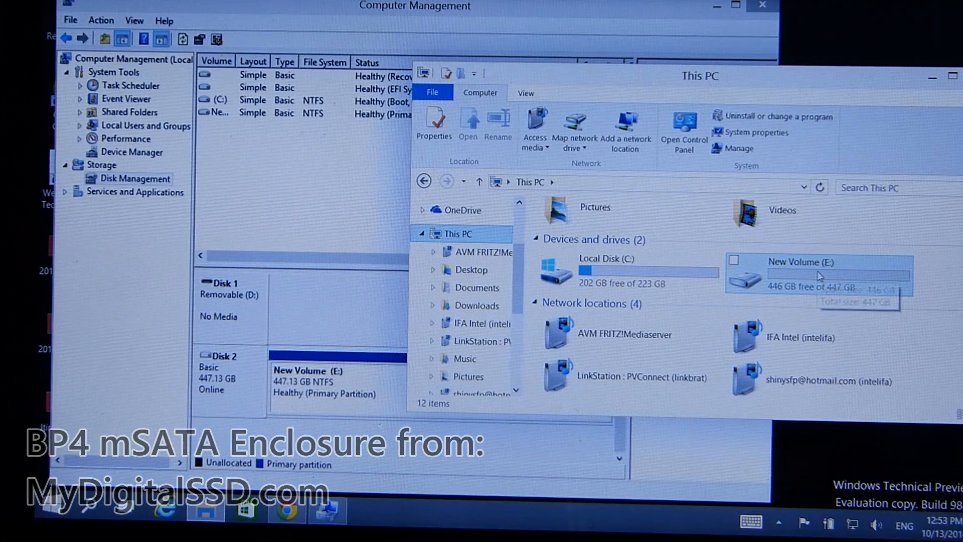
Open the 447 GB New Volume (E:) drive from This PC
double_click(817, 273)
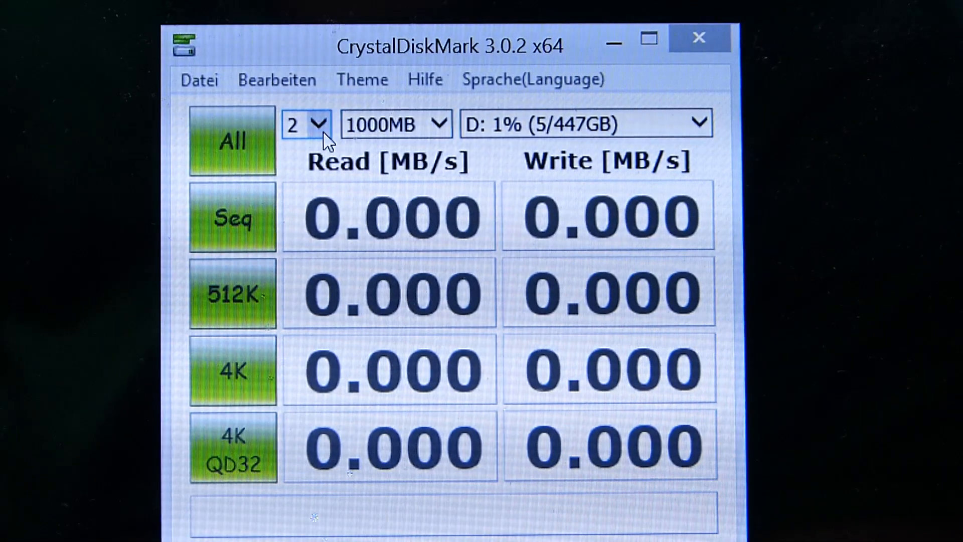
Set the benchmark run count to 3 and check the 1000MB test size selection
left_click(325, 122)
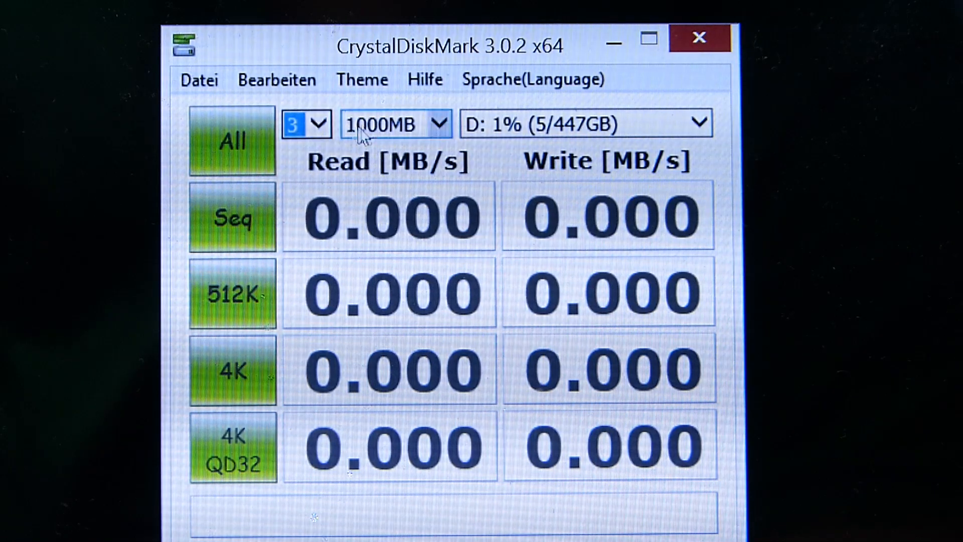
left_click(232, 140)
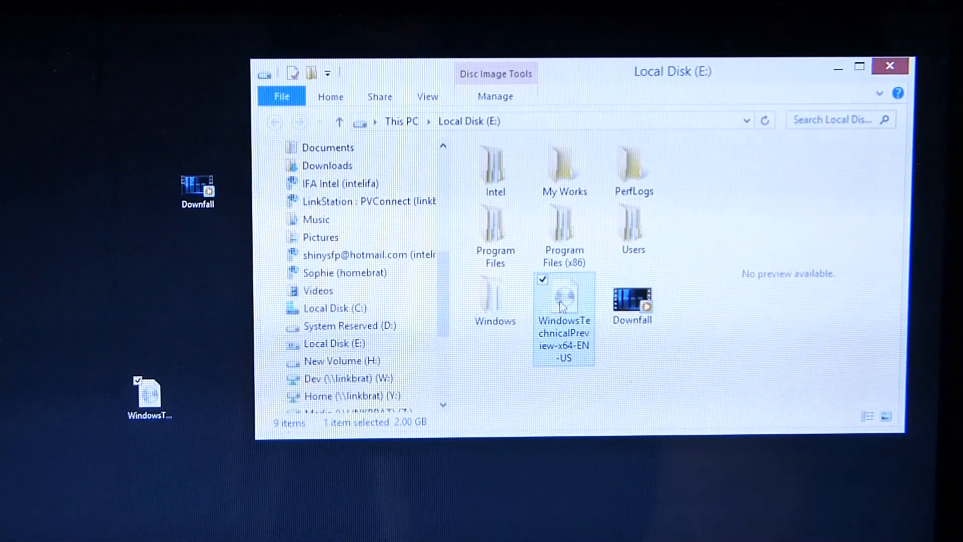
mouse_move(564, 298)
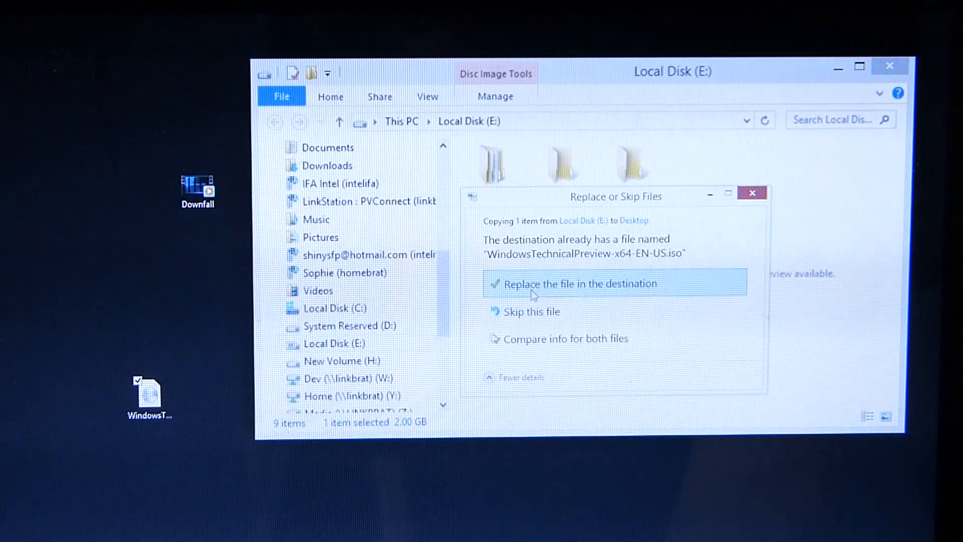
Replace the existing Technical Preview ISO on the desktop, then select the Downfall video on E:
left_click(571, 283)
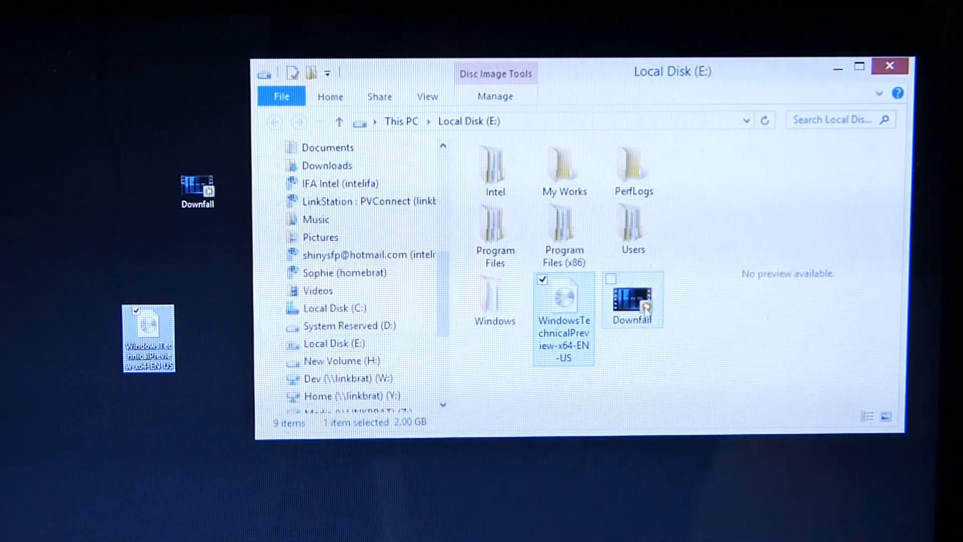
left_click(633, 301)
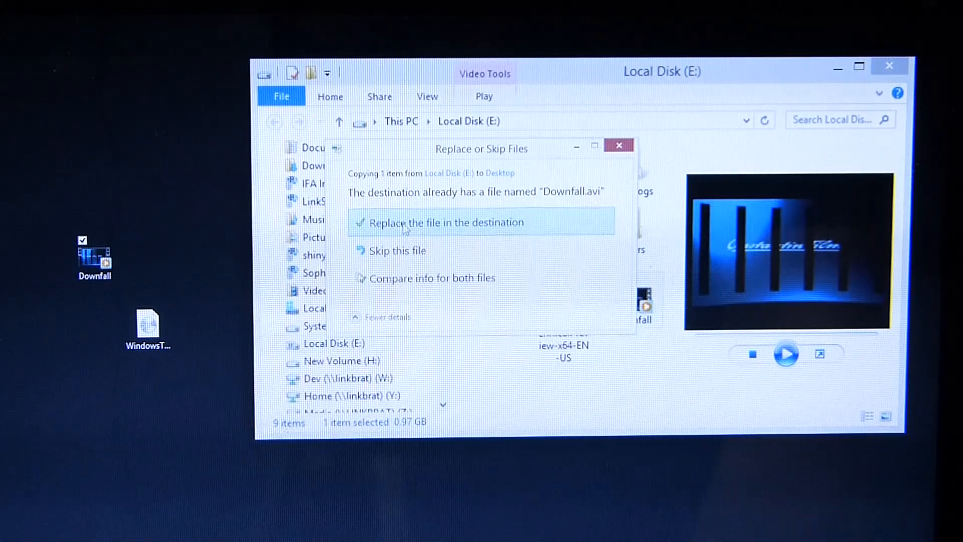
Confirm replacing the existing Downfall.avi on the desktop to start the copy
left_click(446, 222)
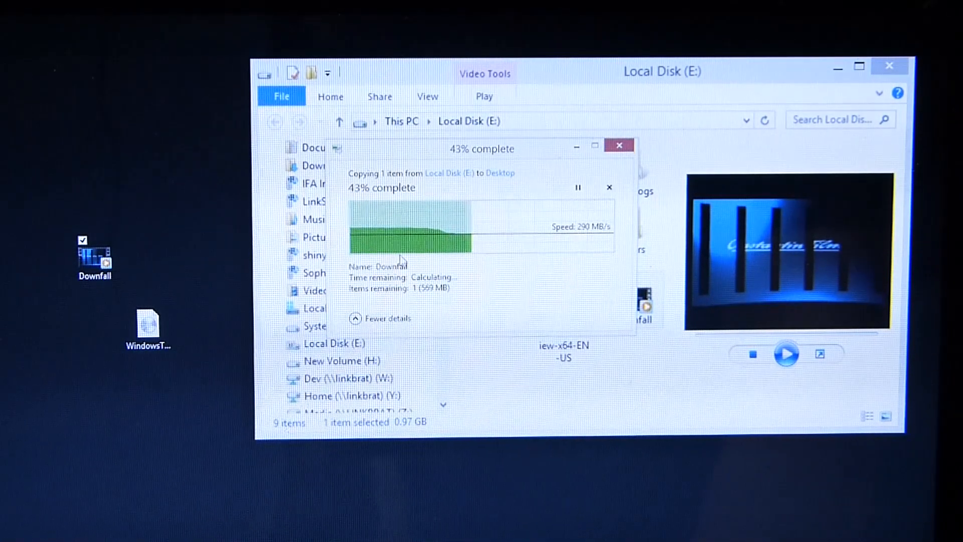